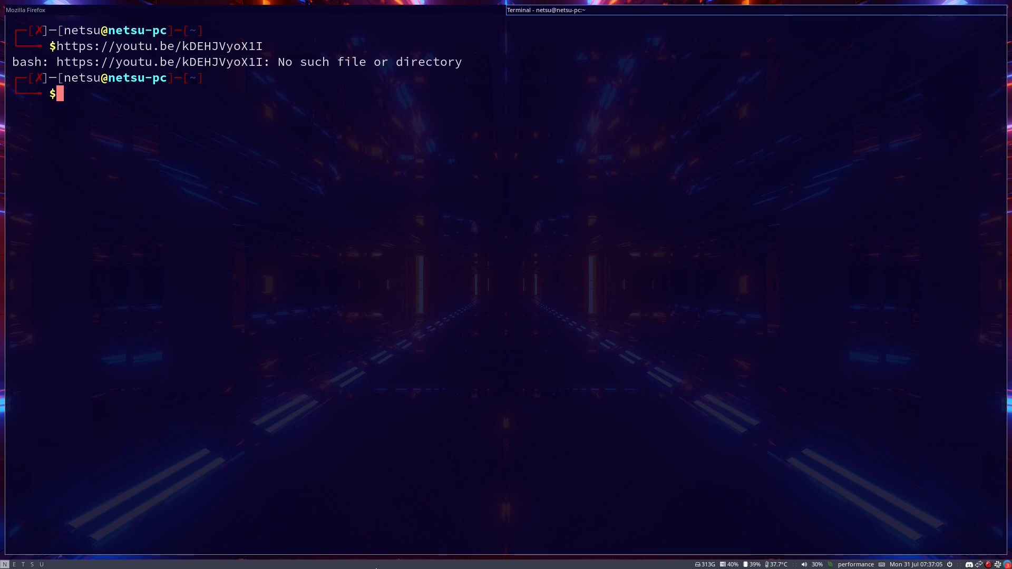
mouse_move(486, 17)
type("whereis viviali")
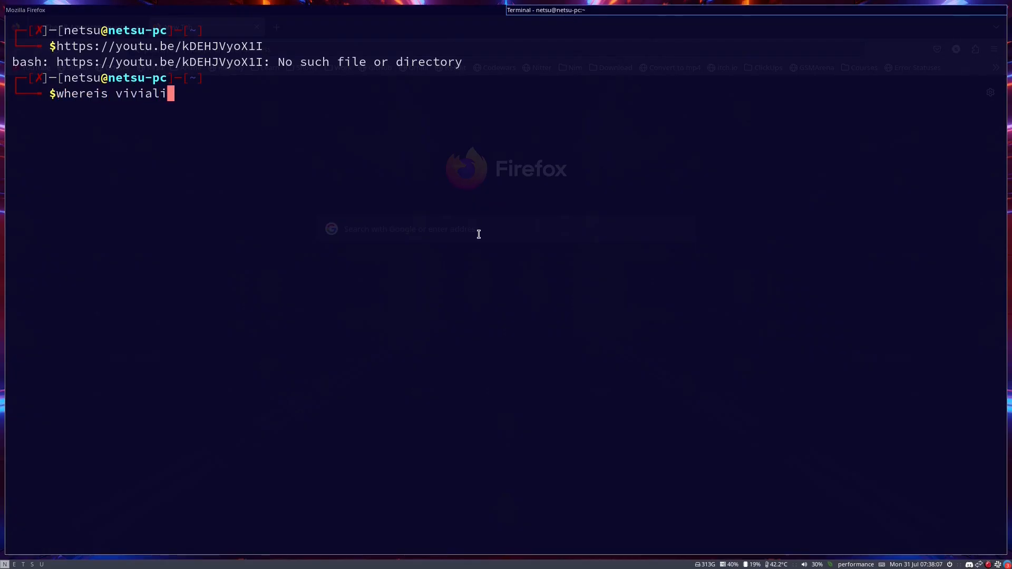
Step: Run 'whereis vivaldi-stable', copy the /usr/bin/vivaldi-stable path and start a reverse history search
key("BackSpace")
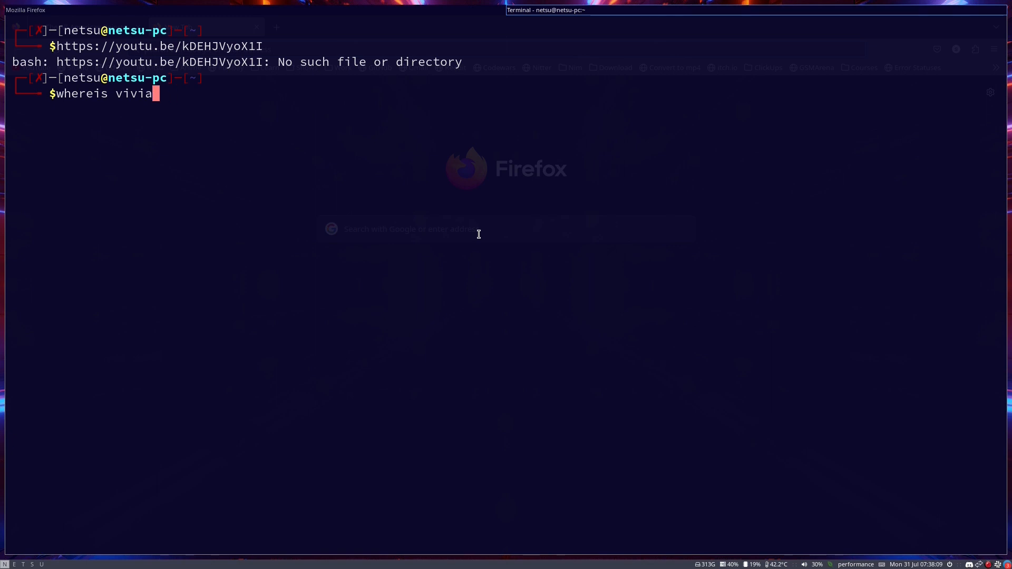
type("ldi")
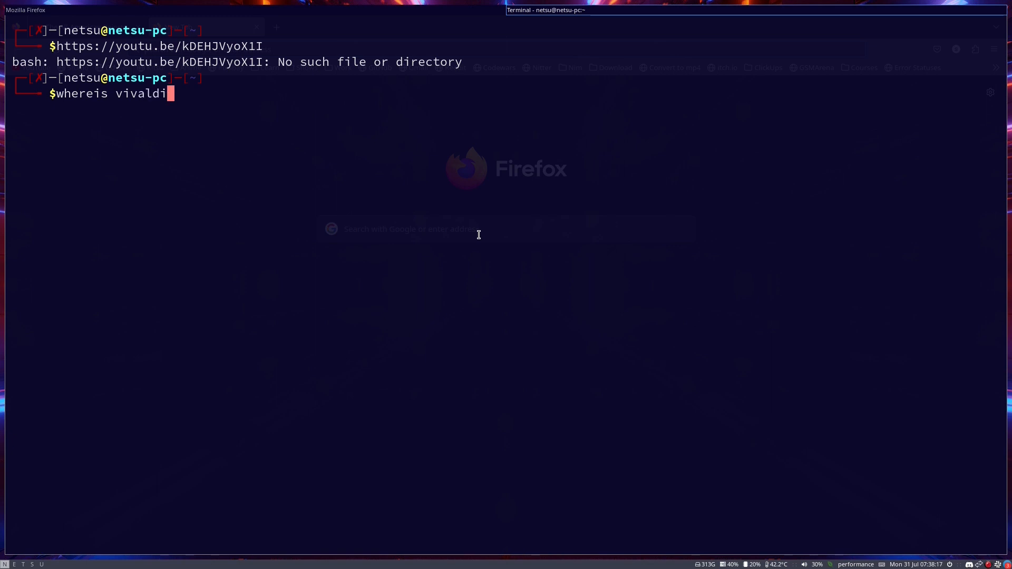
type("-stable")
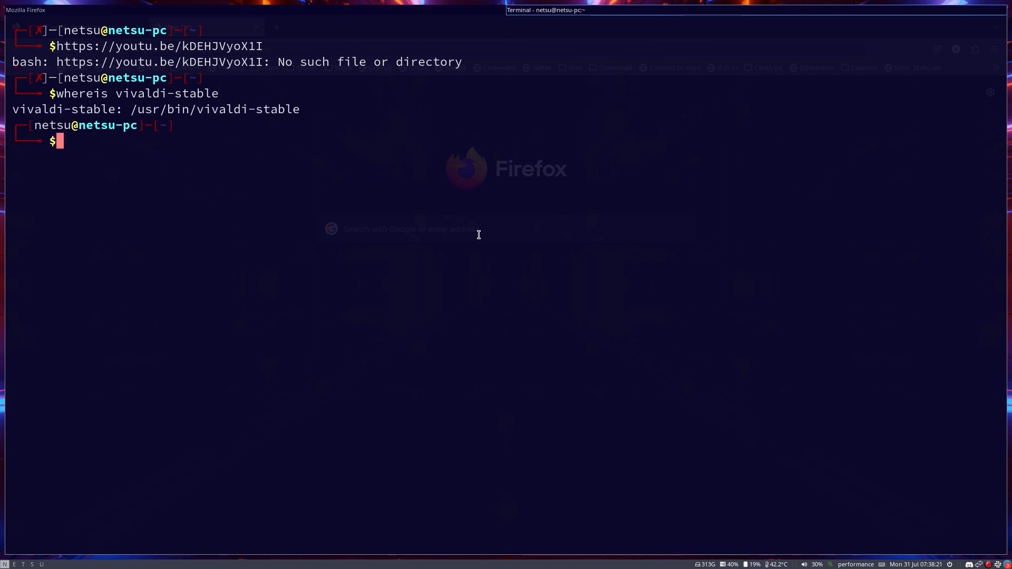
double_click(136, 109)
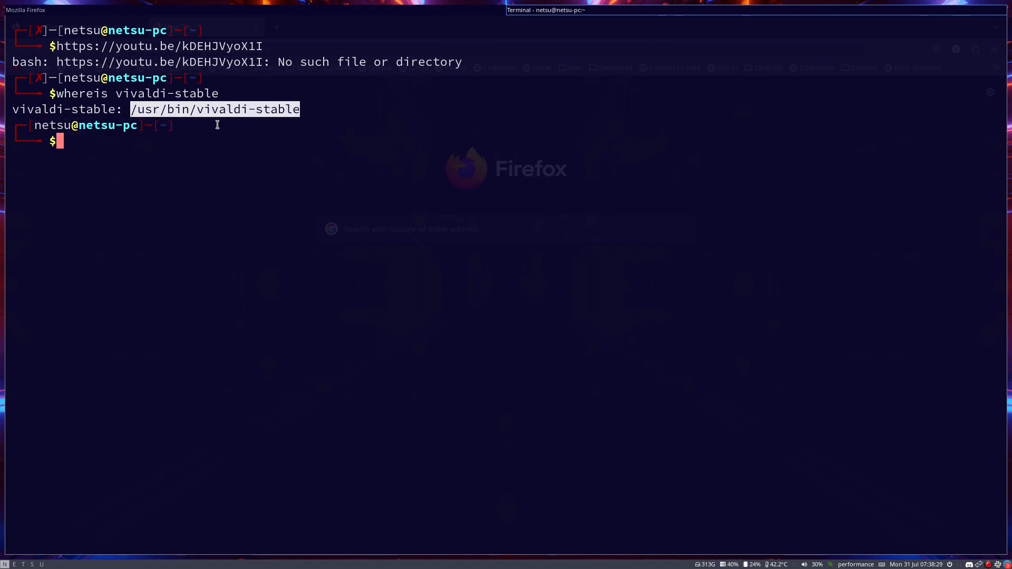
key("ctrl+r")
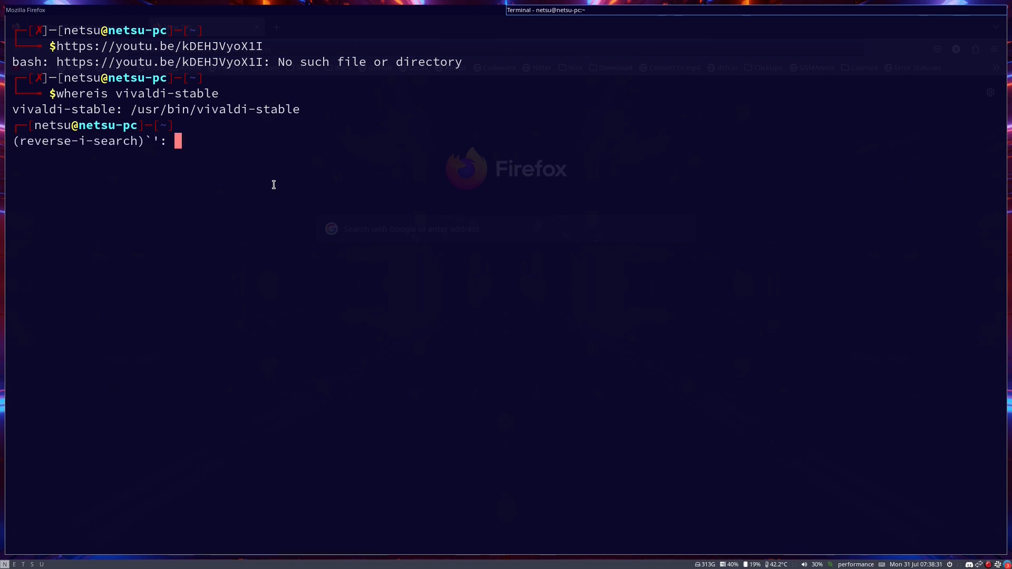
Step: Search history for 'sudo' to recall 'sudo subl /usr/lib/environment.d/99-environment.conf' and run it
type("sudo")
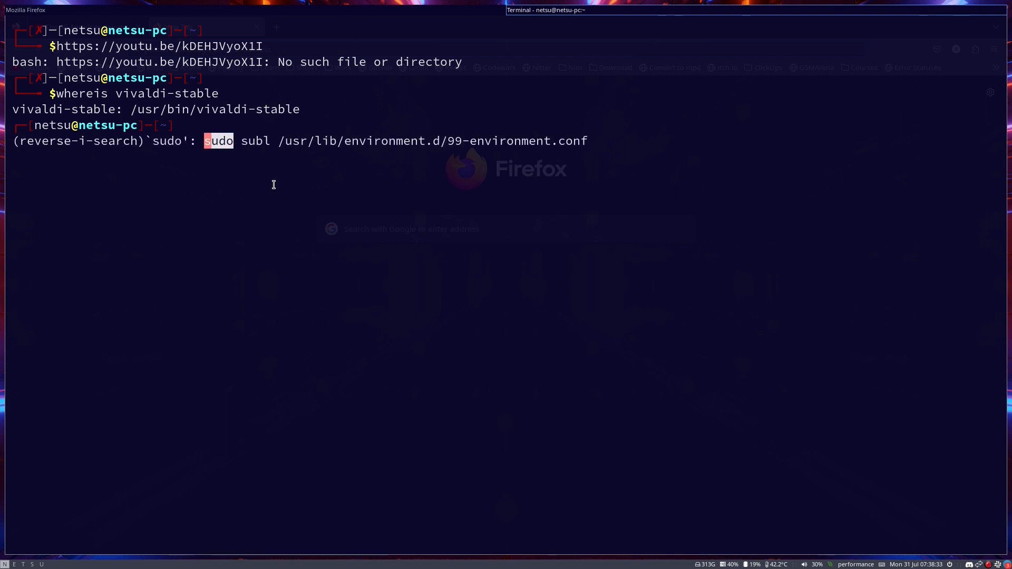
mouse_move(352, 120)
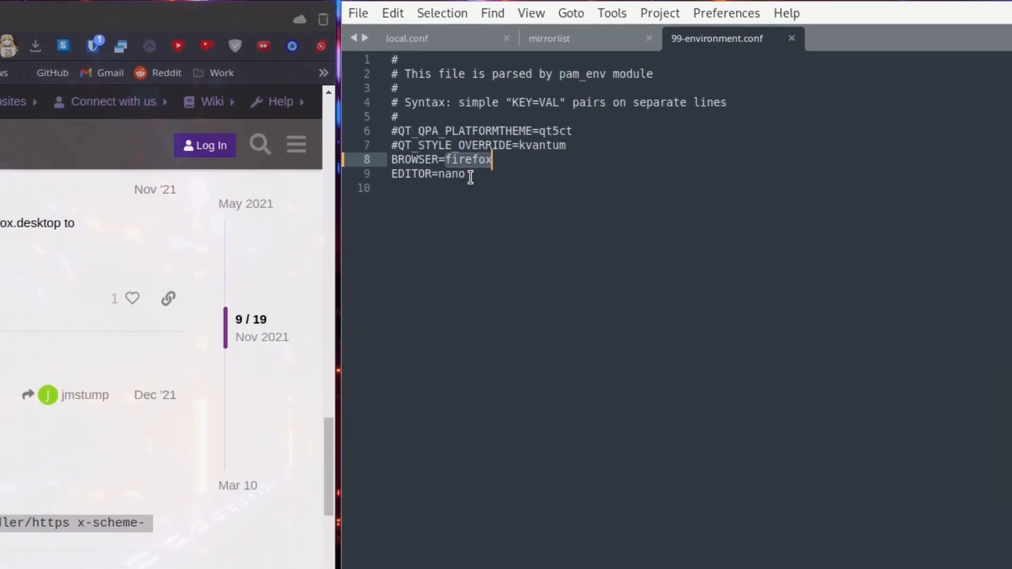
Step: Replace firefox after BROWSER= on line 8 with /usr/bin/vivaldi-stable and save
type("/usr/bin/vivaldi-stable")
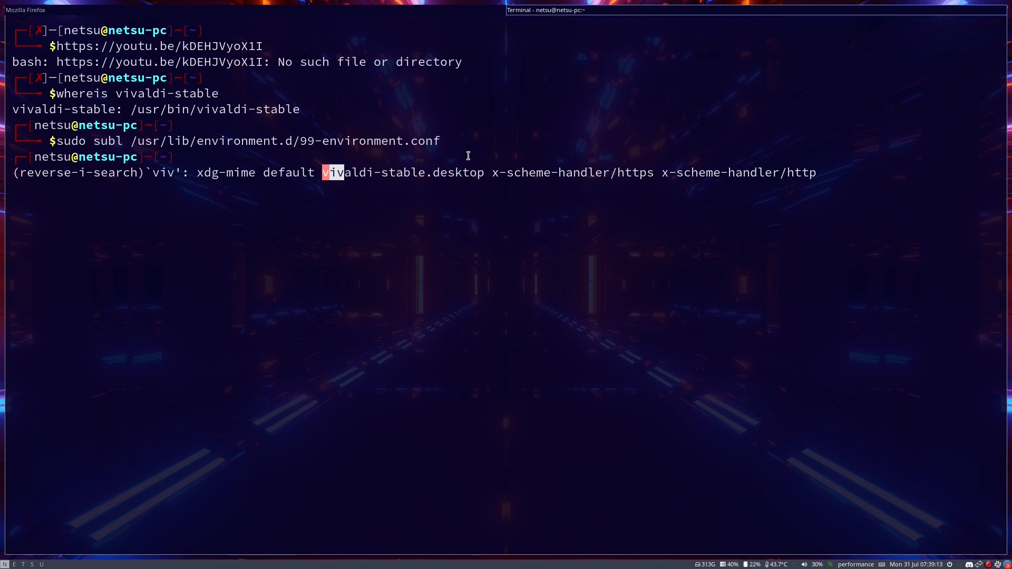
mouse_move(500, 172)
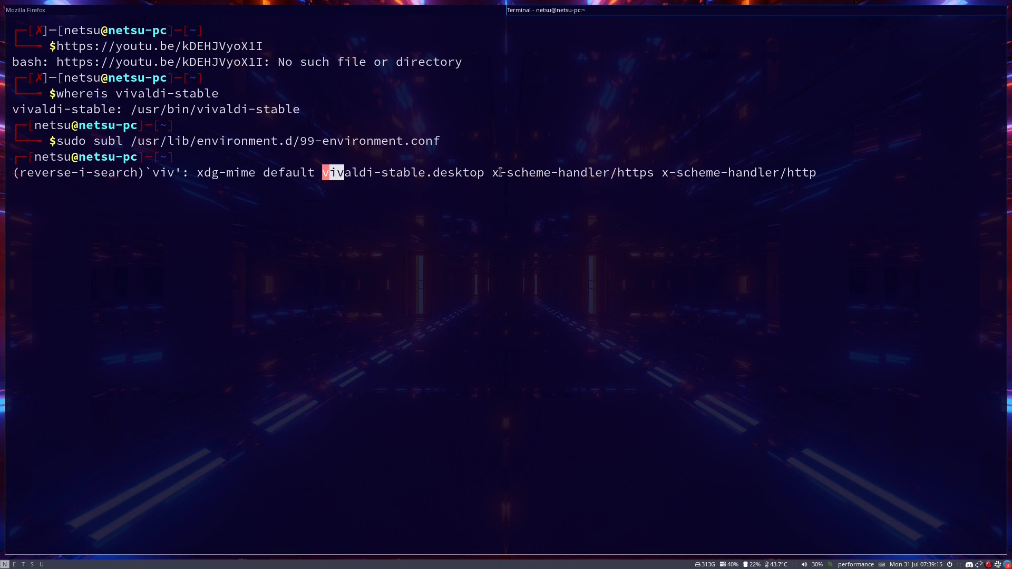
mouse_move(850, 180)
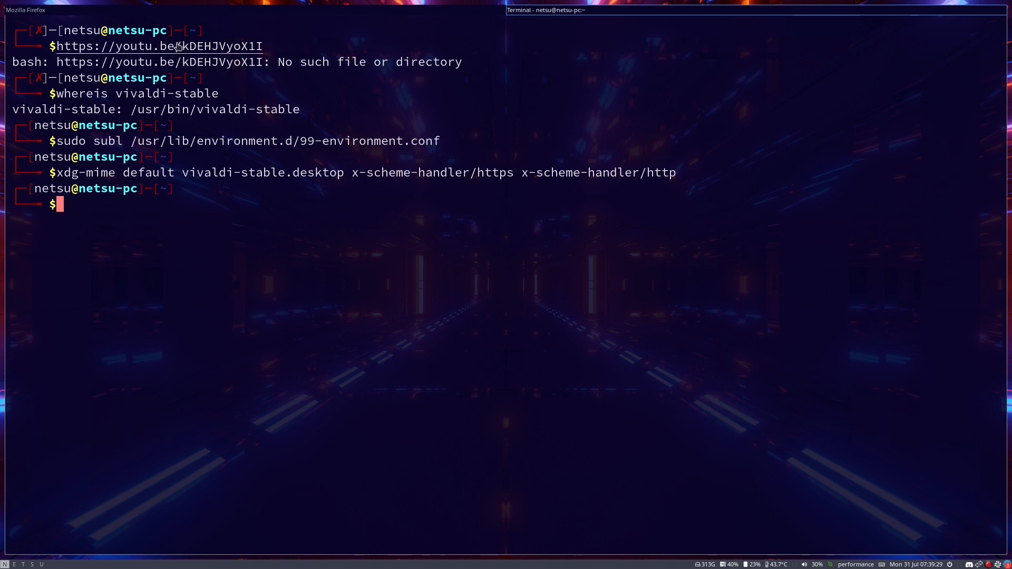
mouse_move(25, 563)
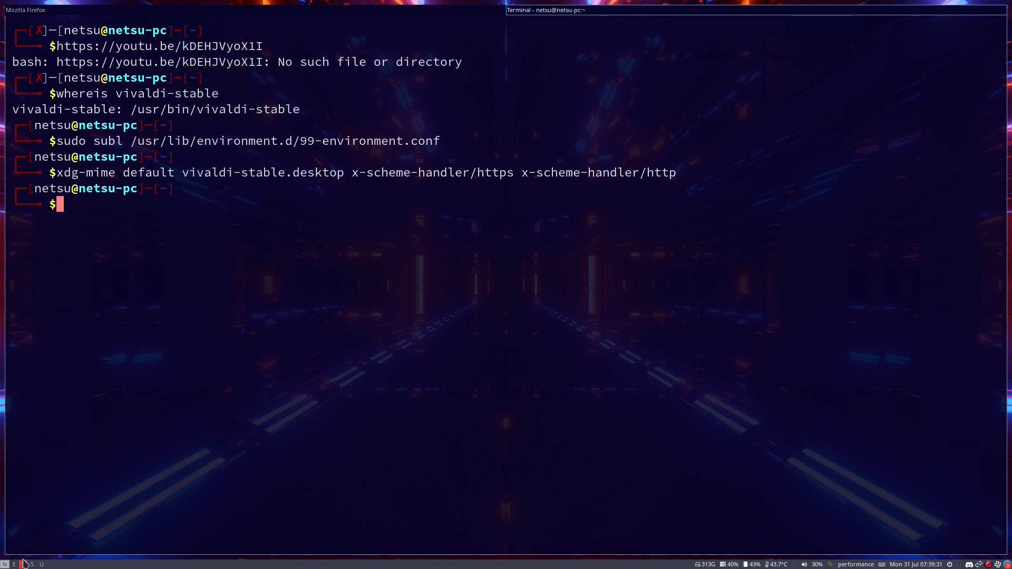